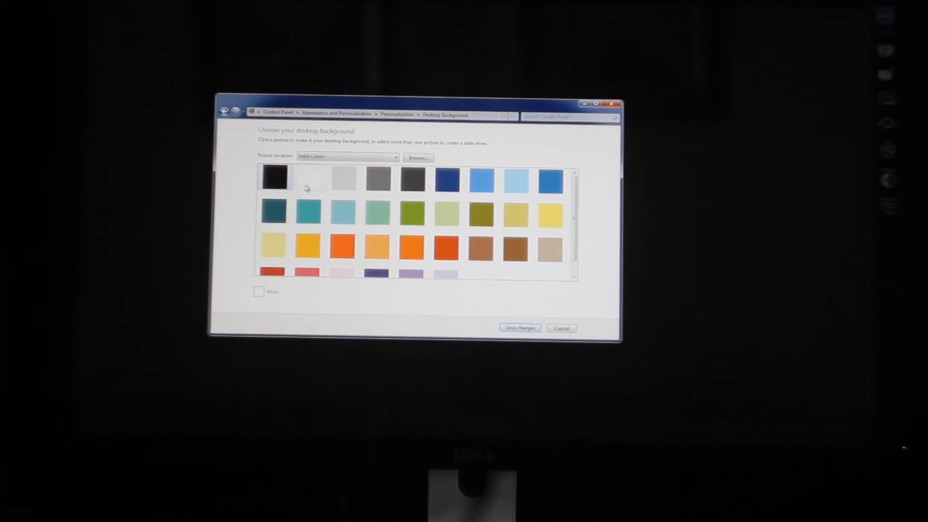
Step: Switch the solid desktop background from black to white, then orange, from the color swatches
{"action": "left_click", "coordinate": [307, 175]}
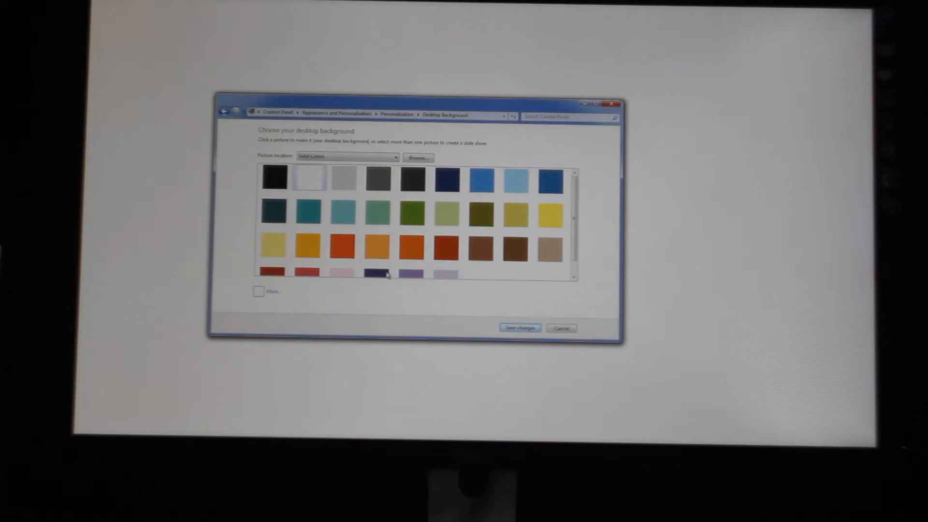
{"action": "left_click", "coordinate": [444, 245]}
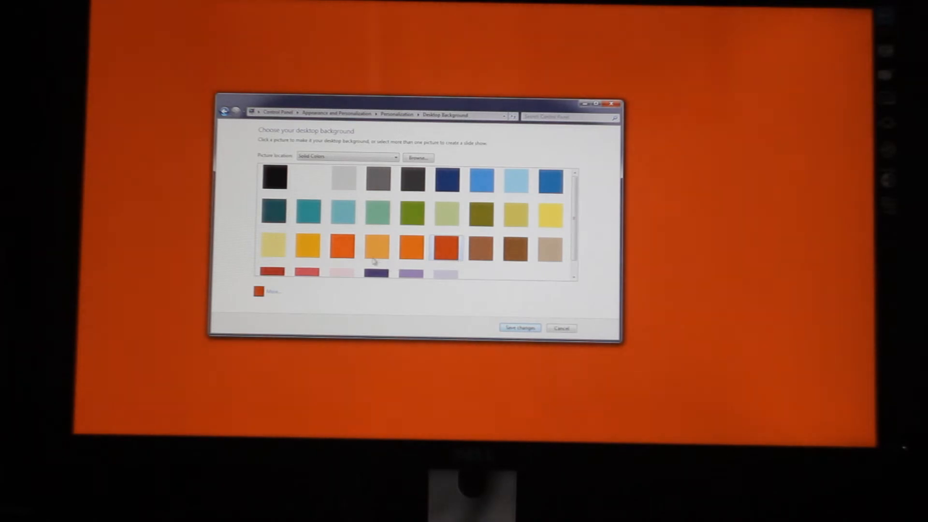
{"action": "left_click", "coordinate": [342, 211]}
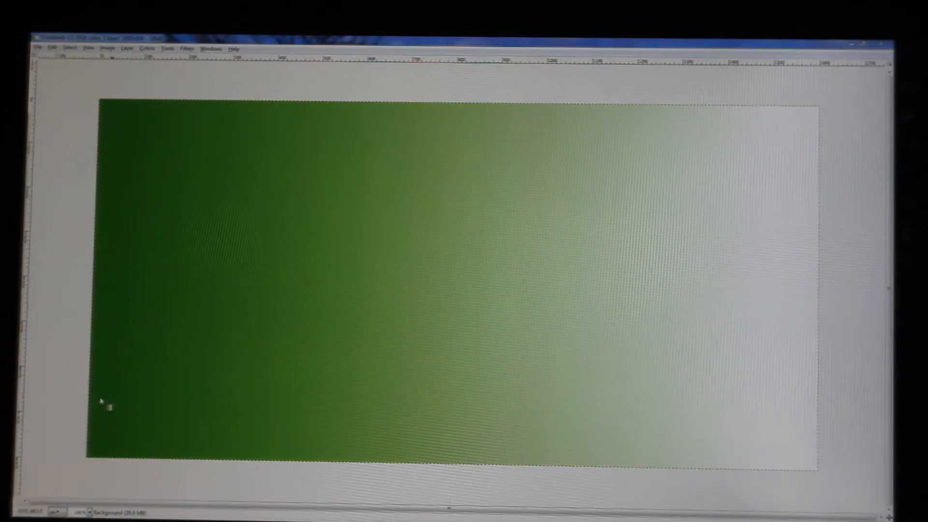
{"action": "mouse_move", "coordinate": [101, 284]}
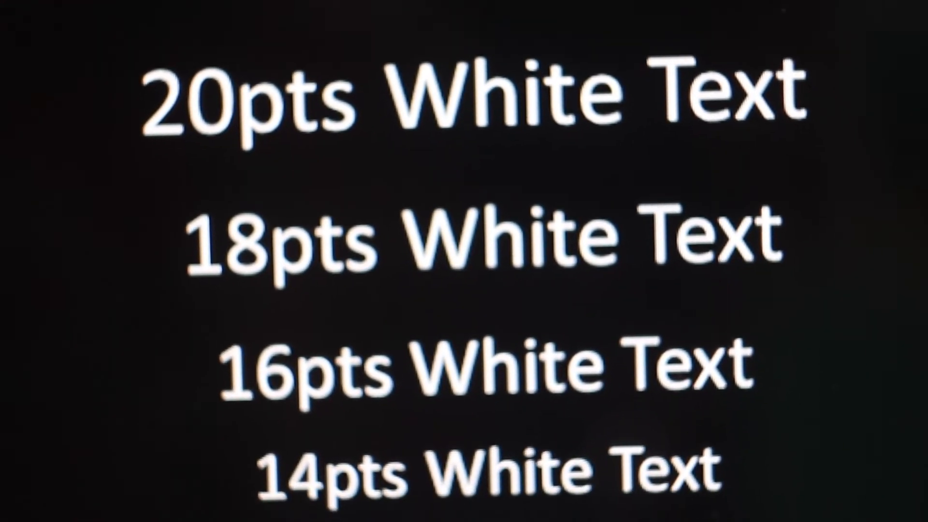
Step: Scroll down the white-text sample page to the 12, 10, 8 and 6 point lines
{"action": "scroll", "scroll_direction": "down", "scroll_amount": 3}
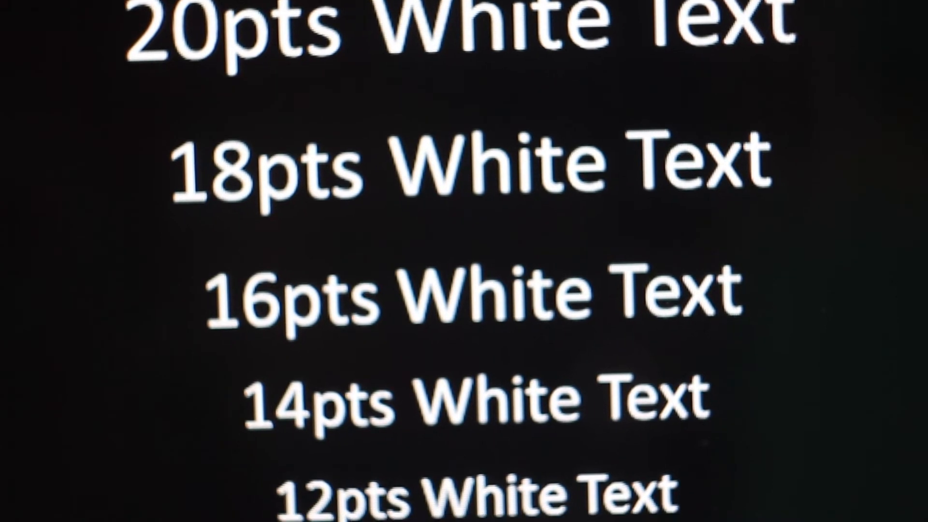
{"action": "scroll", "scroll_direction": "down", "scroll_amount": 3}
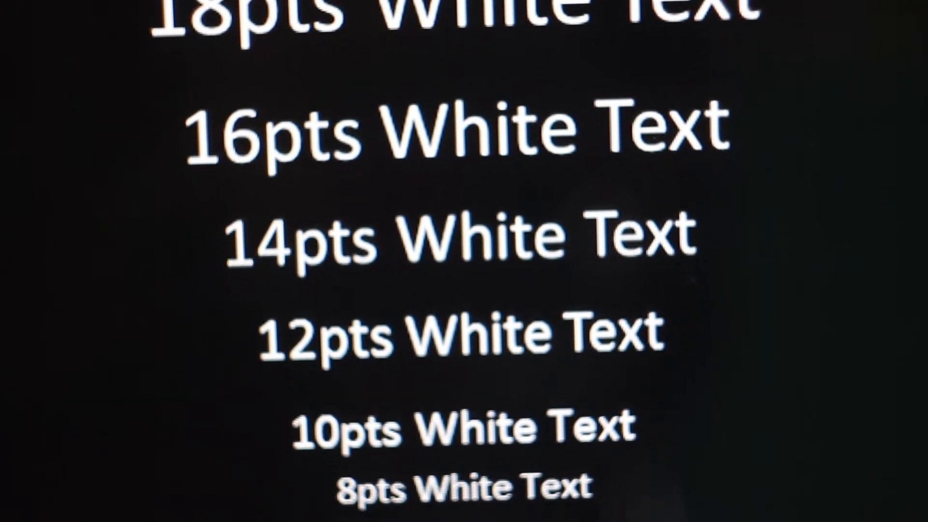
{"action": "scroll", "scroll_direction": "down", "scroll_amount": 3}
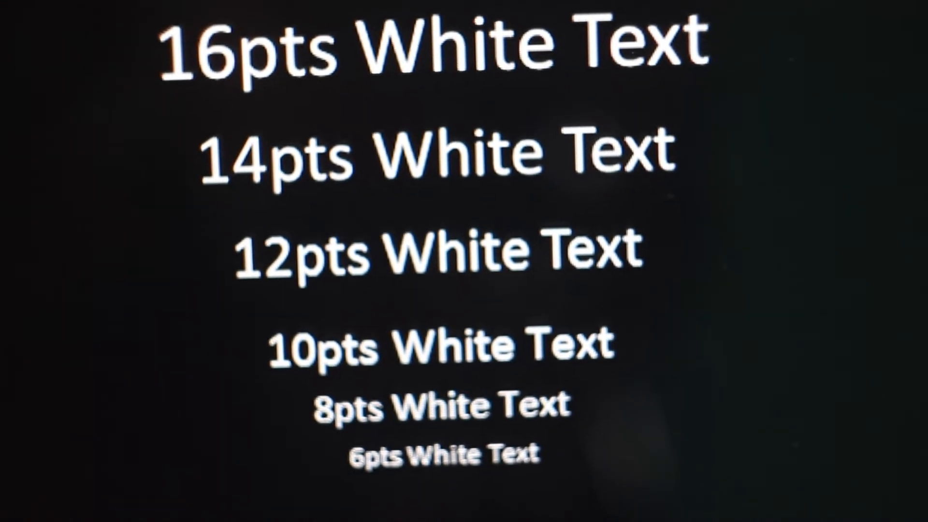